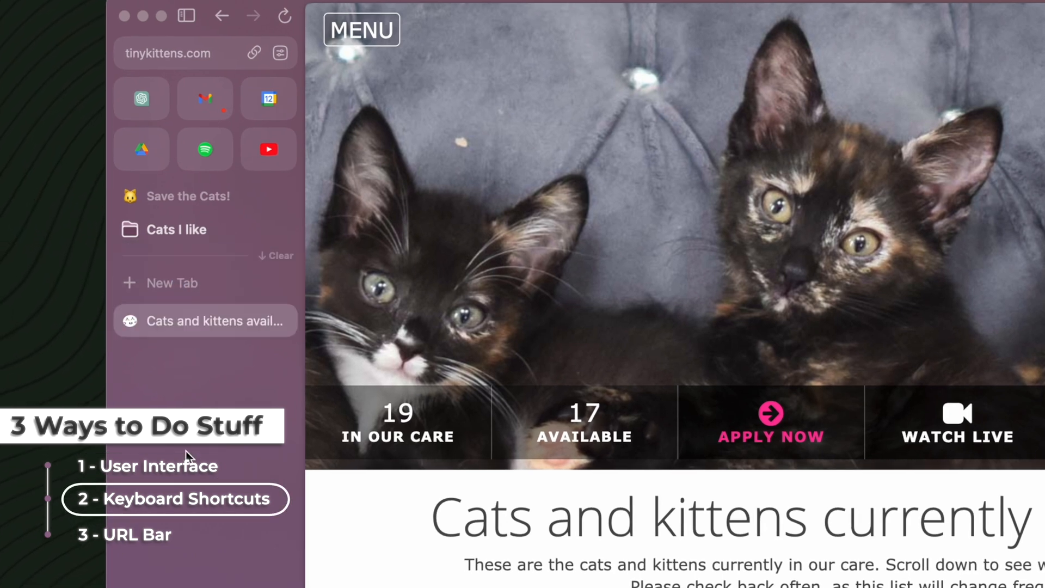
# Step: Bring up the command bar listing Pin to space options like Save the Cats!
pyautogui.press('cmd+d')
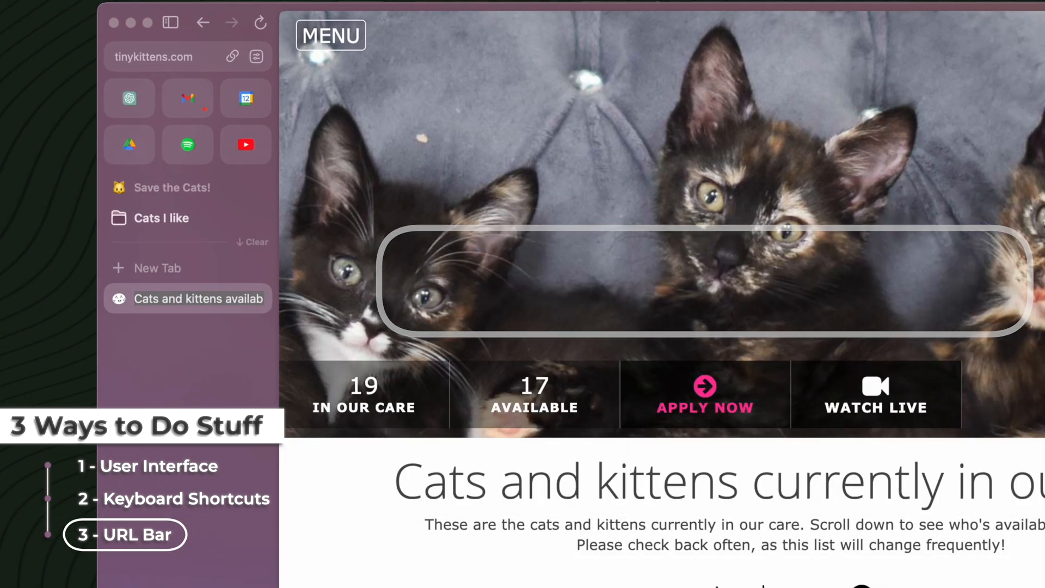
pyautogui.scroll(-3)
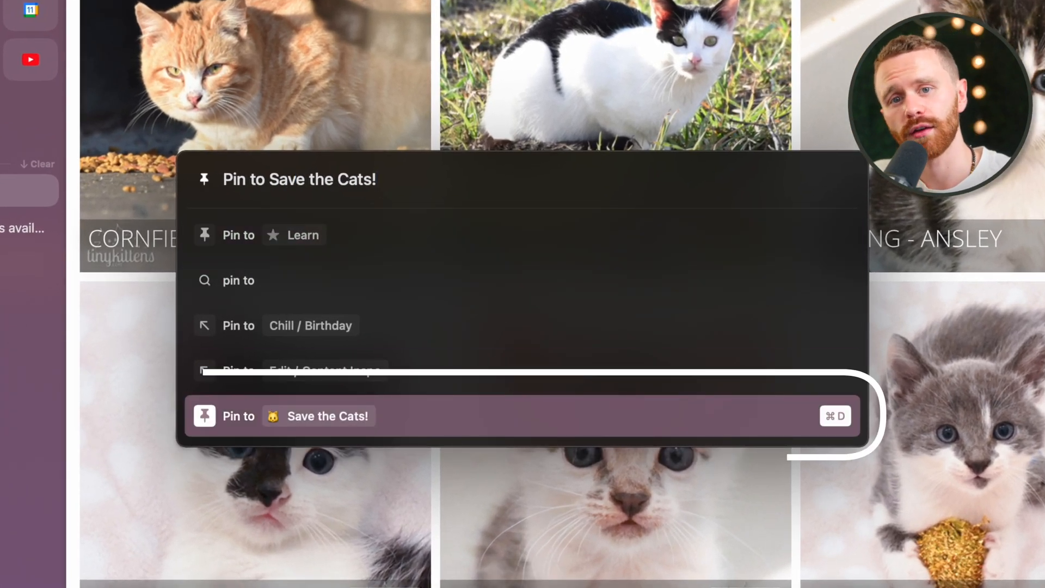
# Step: Find 'short' in the command bar and go to Edit Keyboard Shortcuts
pyautogui.write('shor')
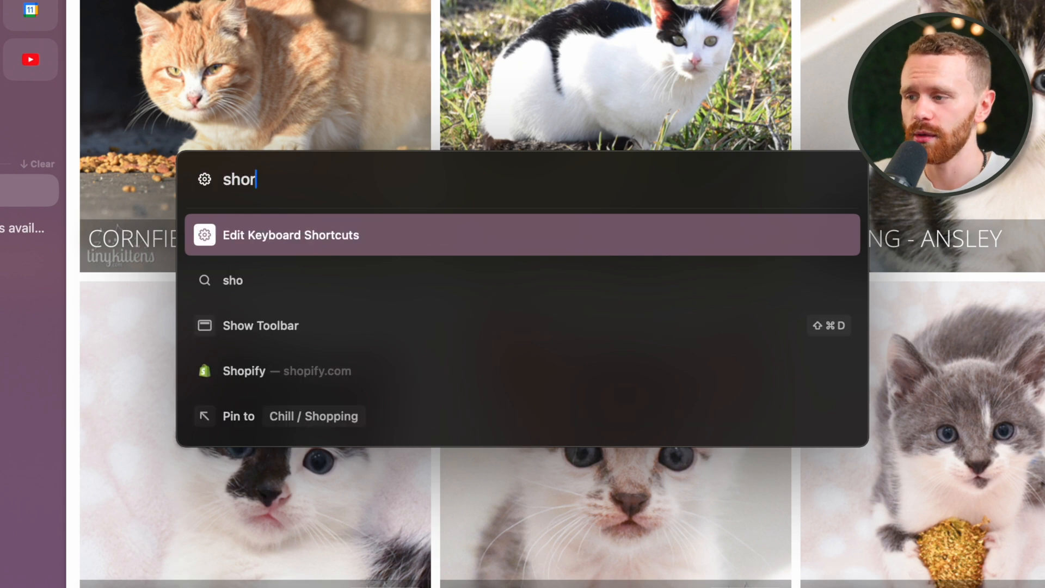
pyautogui.write('t')
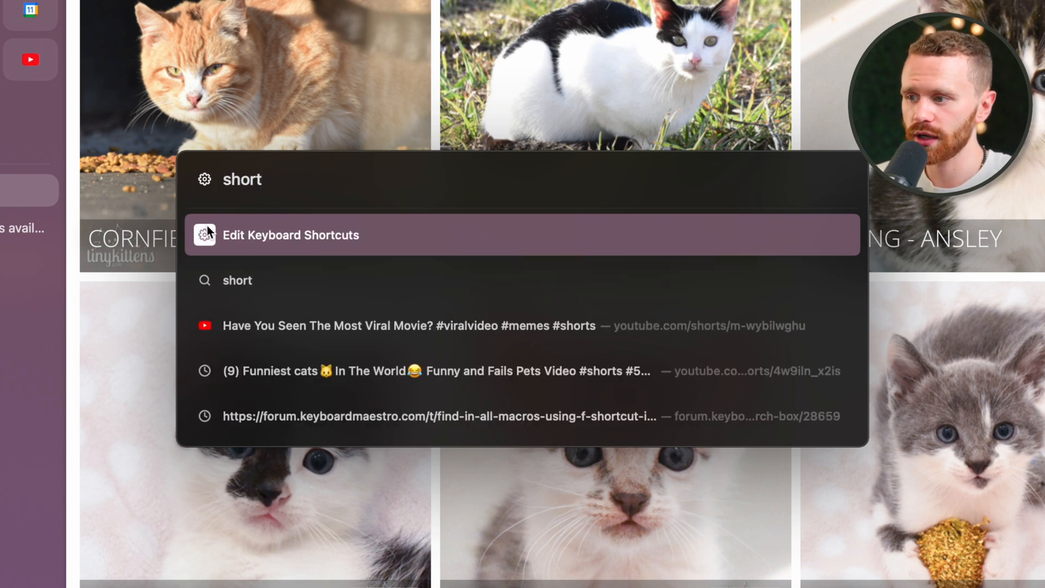
pyautogui.click(291, 235)
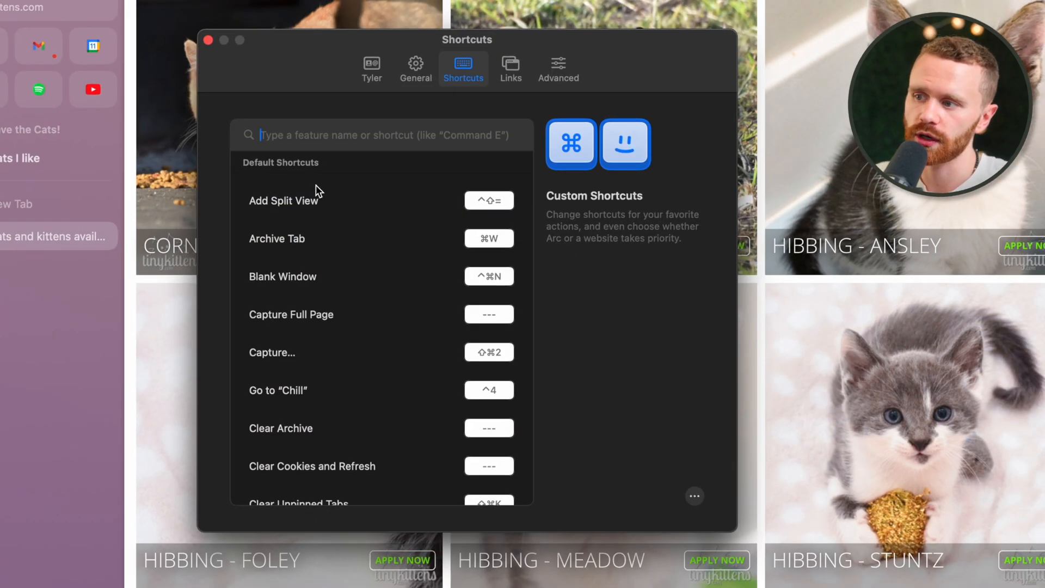
pyautogui.moveTo(426, 101)
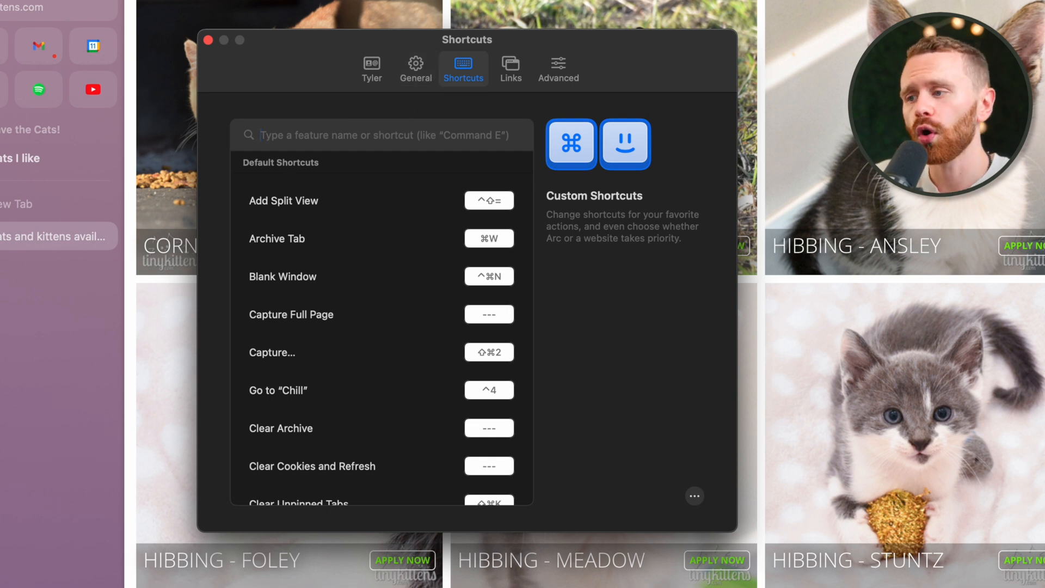
# Step: Filter the shortcut list with 'command w', then summon the tab switcher
pyautogui.write('command')
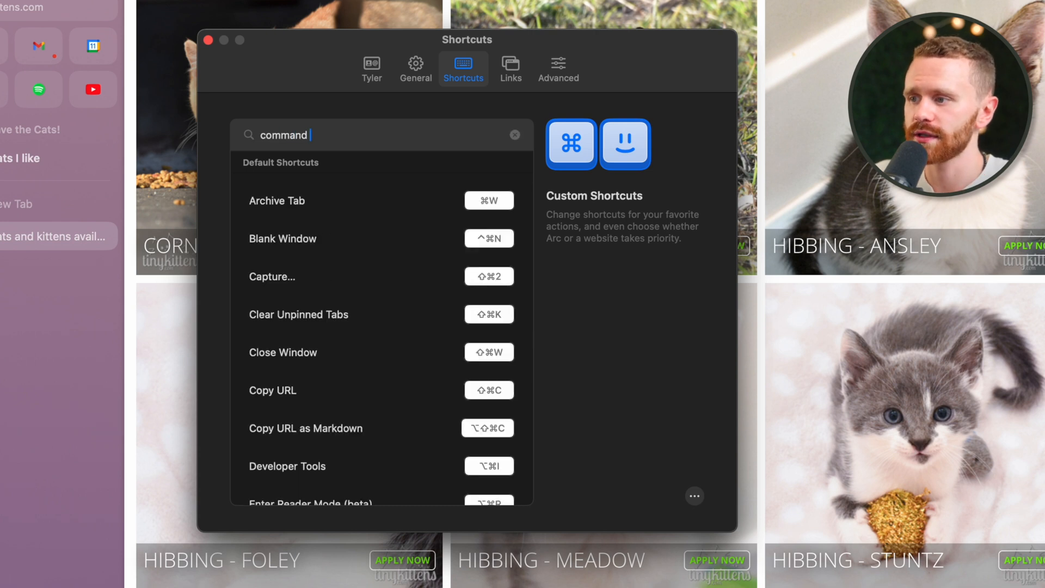
pyautogui.write('w')
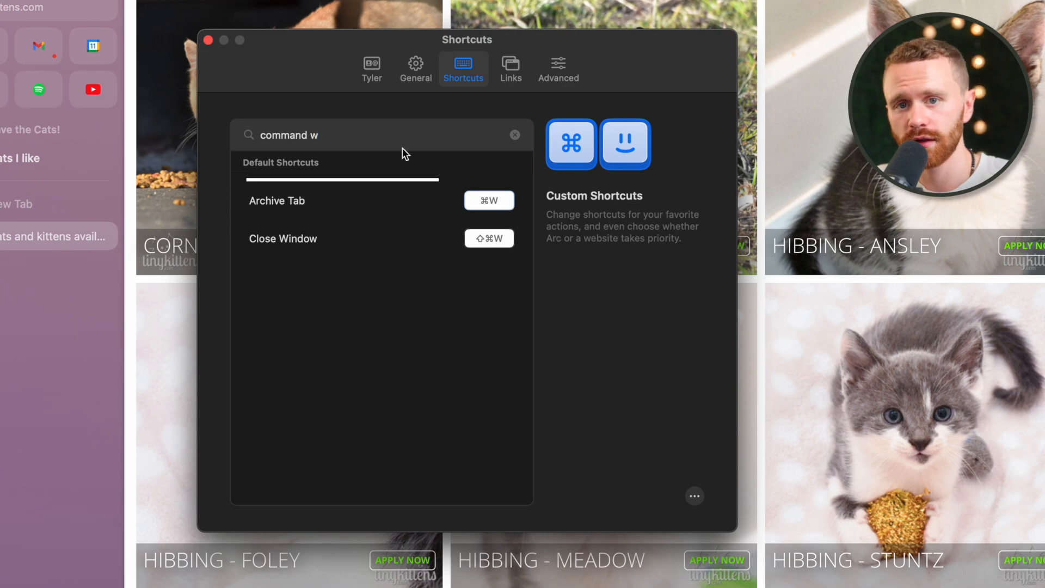
pyautogui.press('ctrl+tab')
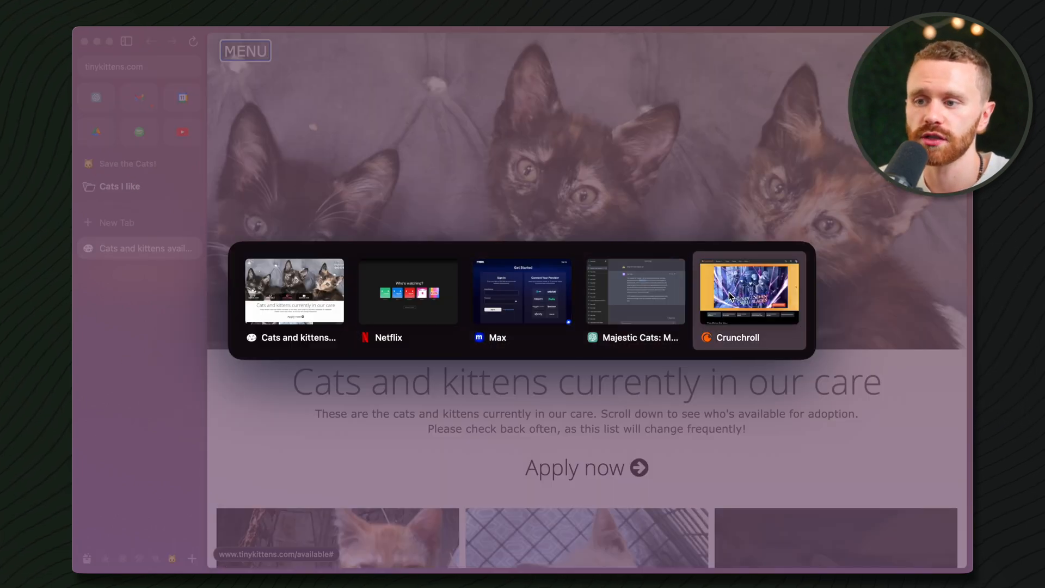
# Step: Switch back to the Cats and kittens adoption tab
pyautogui.click(749, 293)
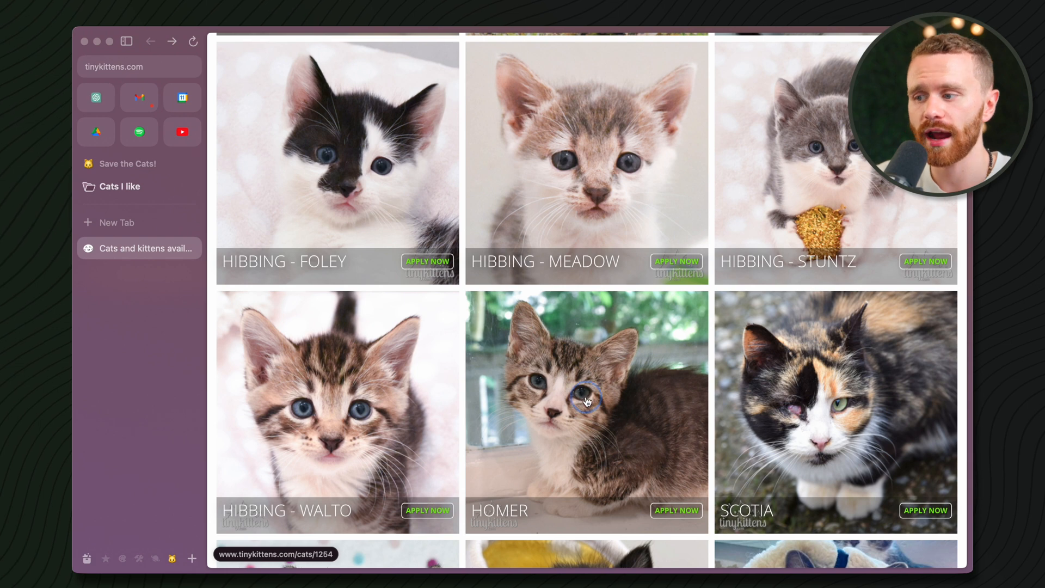
pyautogui.click(586, 402)
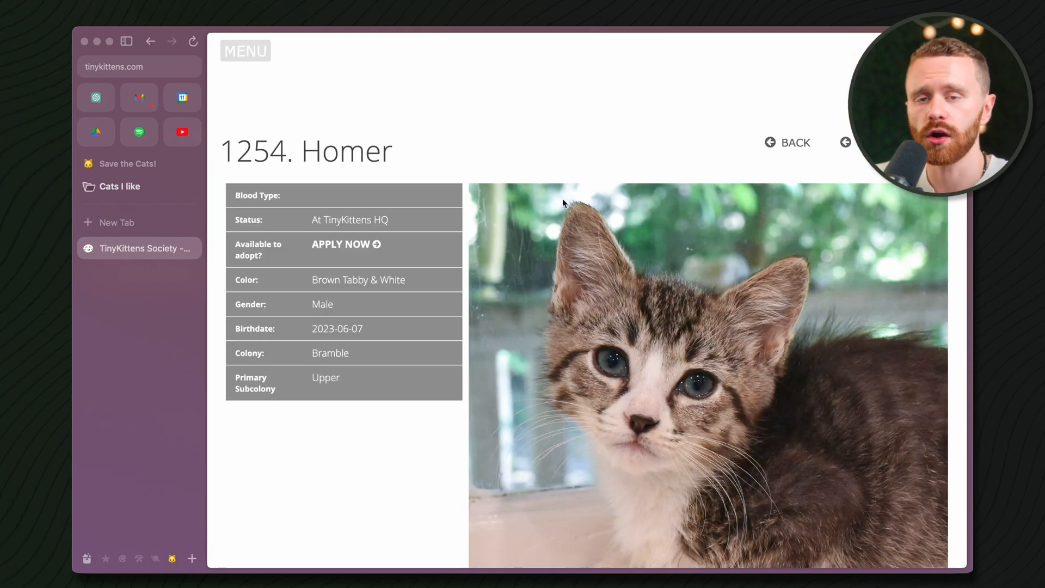
pyautogui.click(787, 141)
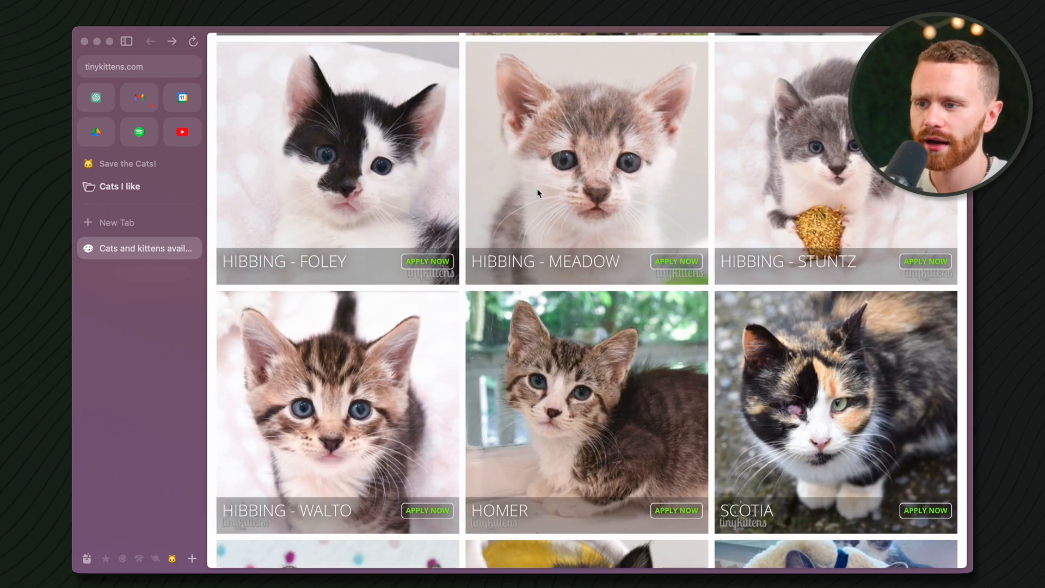
pyautogui.scroll(-3)
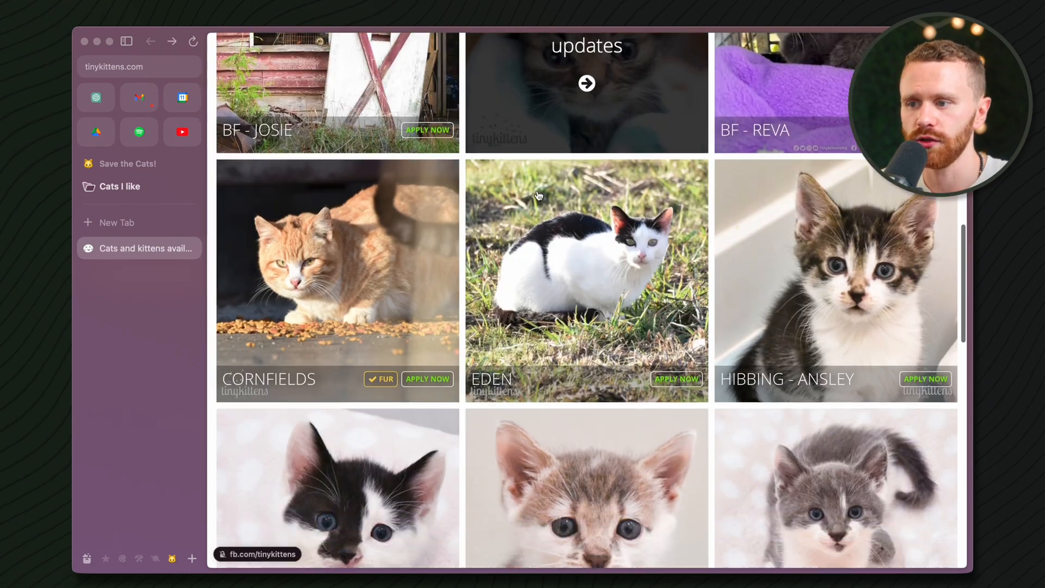
pyautogui.scroll(-3)
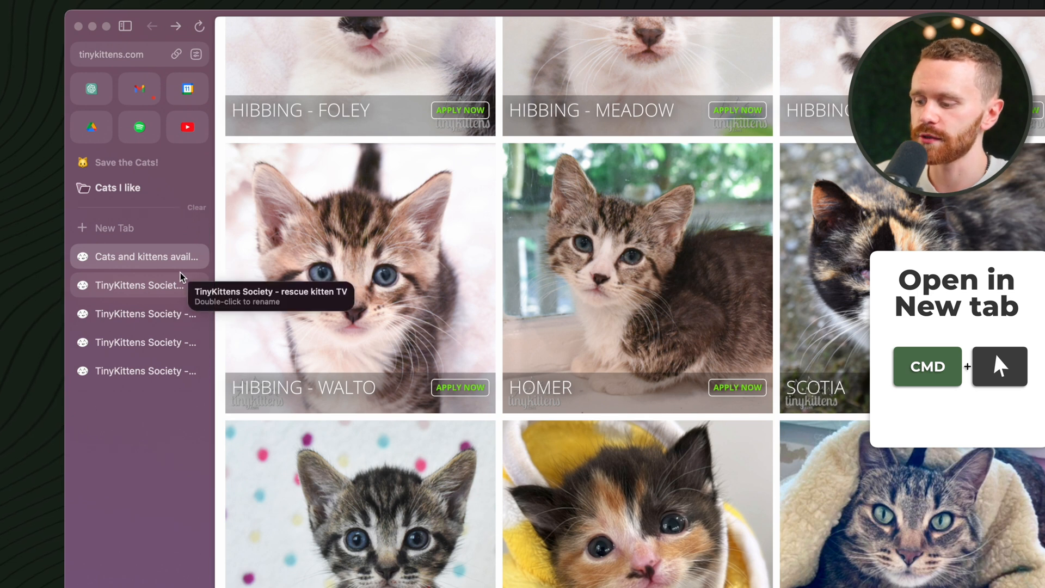
# Step: Open a cat card as a new background tab from the kittens grid
pyautogui.click(360, 278)
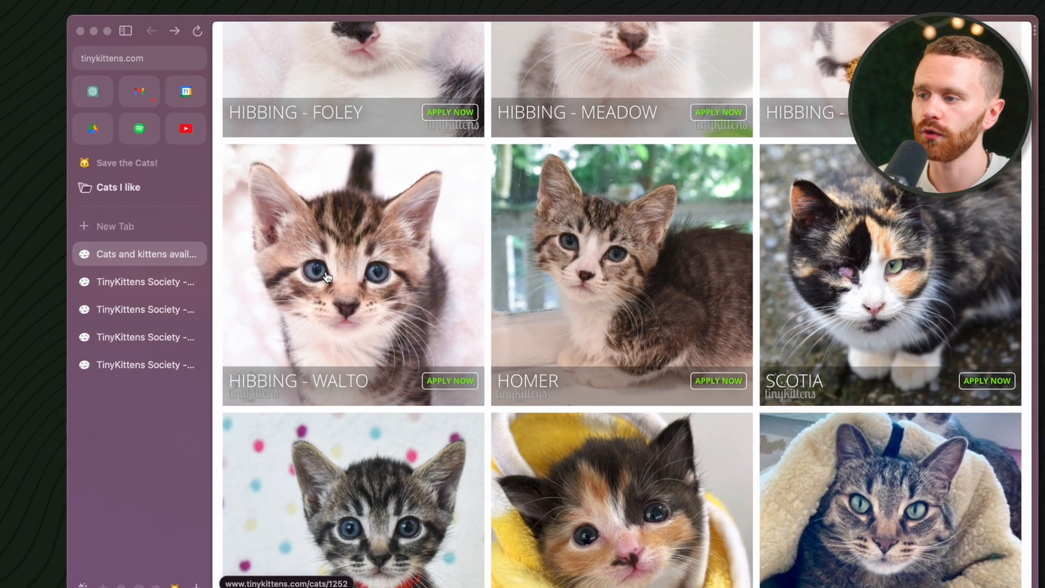
pyautogui.click(326, 277)
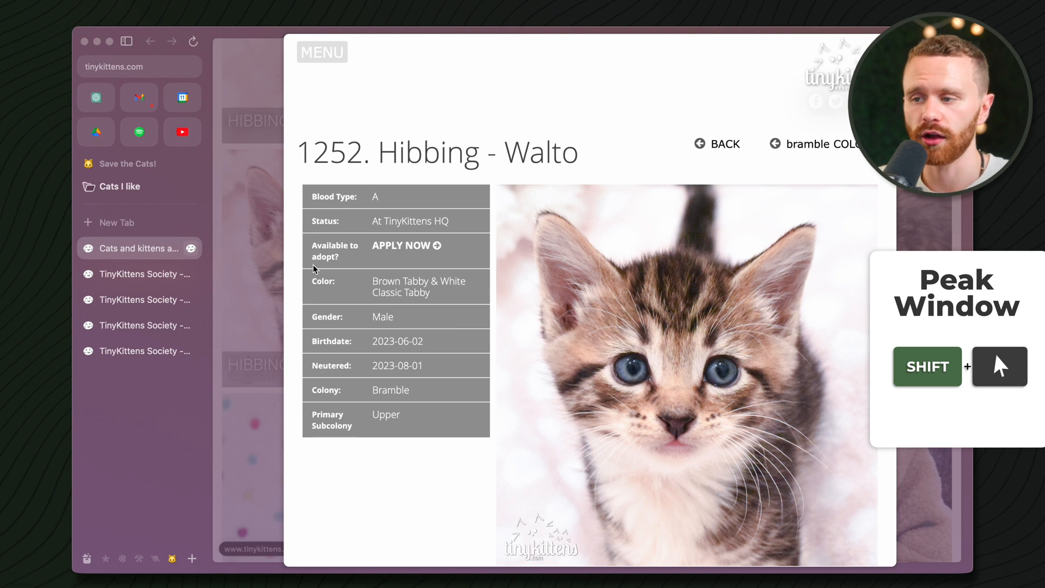
pyautogui.moveTo(266, 481)
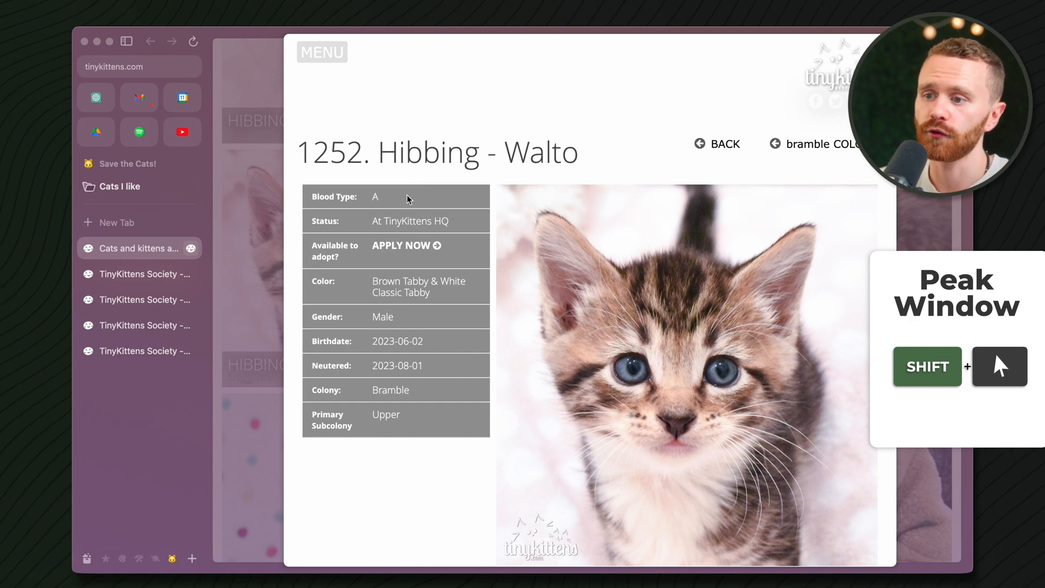
pyautogui.scroll(-3)
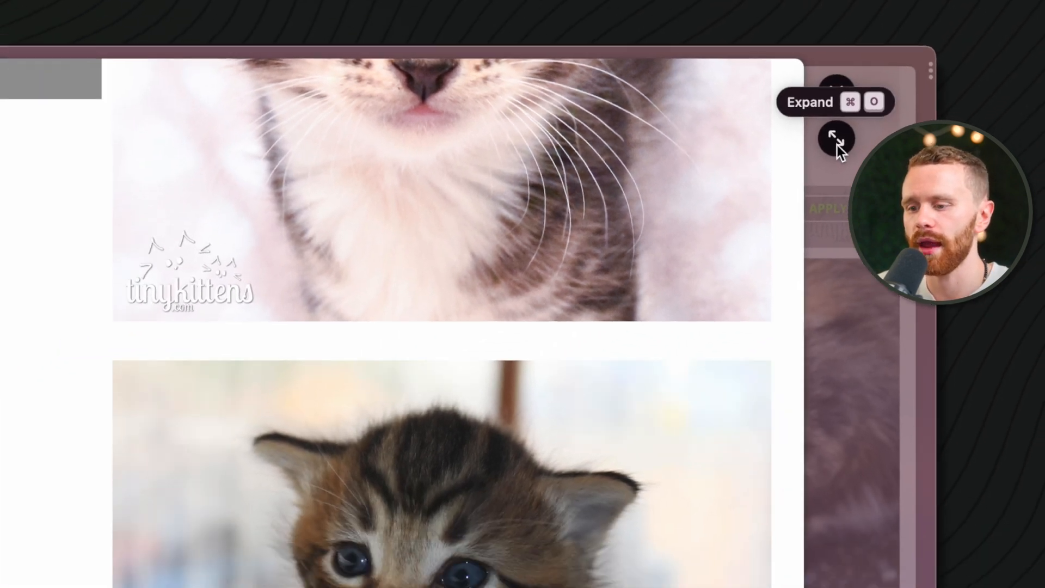
pyautogui.click(836, 138)
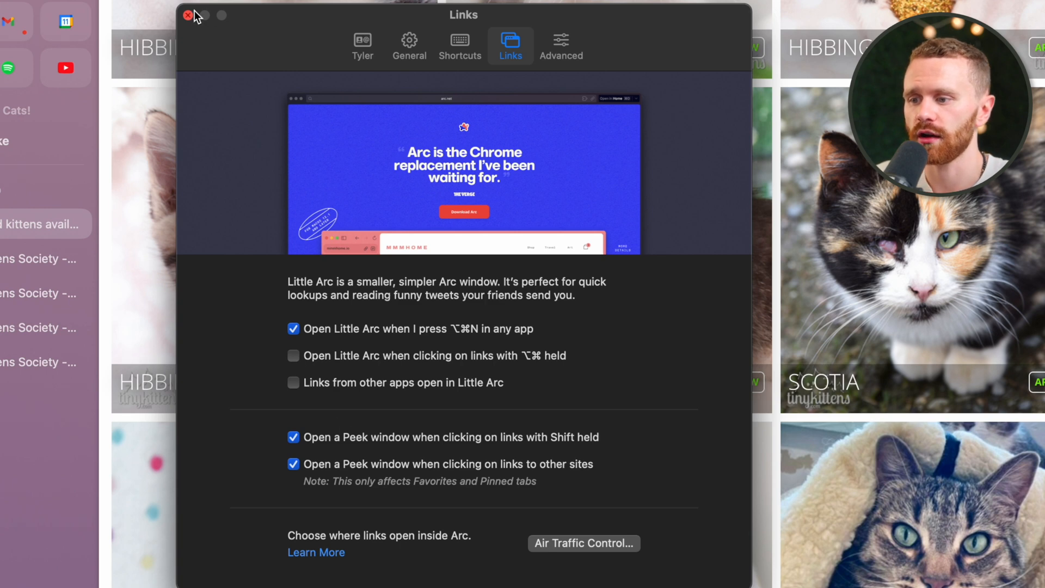
pyautogui.click(187, 15)
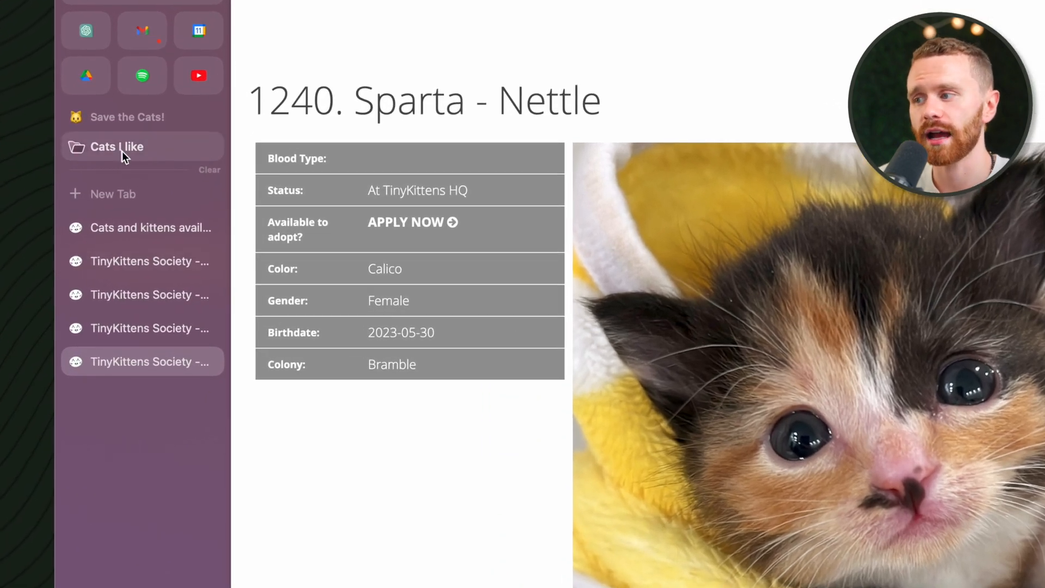
pyautogui.moveTo(138, 194)
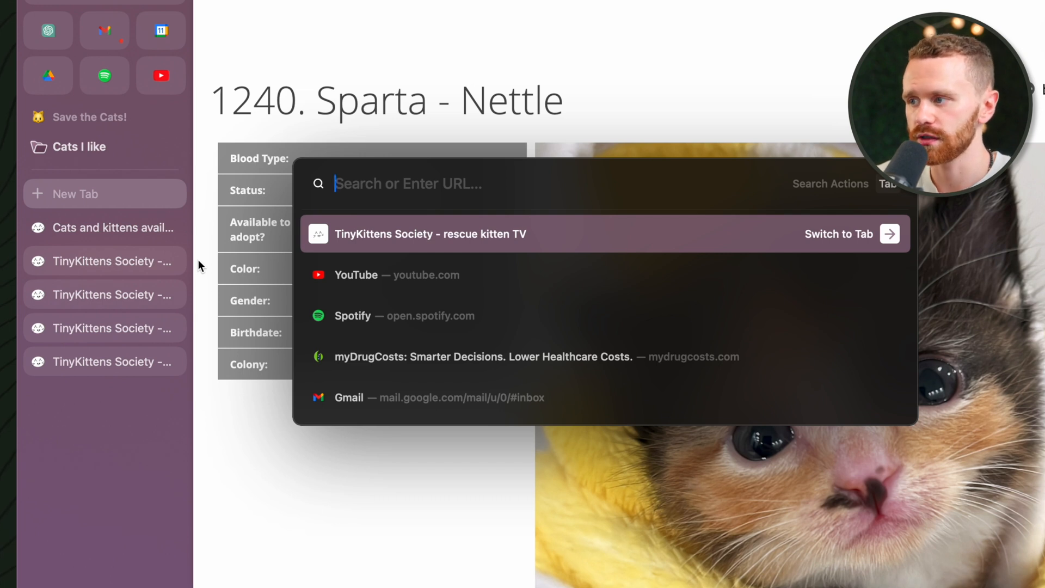
# Step: Search 'cat' in the command bar while gathering TinyKittens tabs into Cats I like
pyautogui.write('cat')
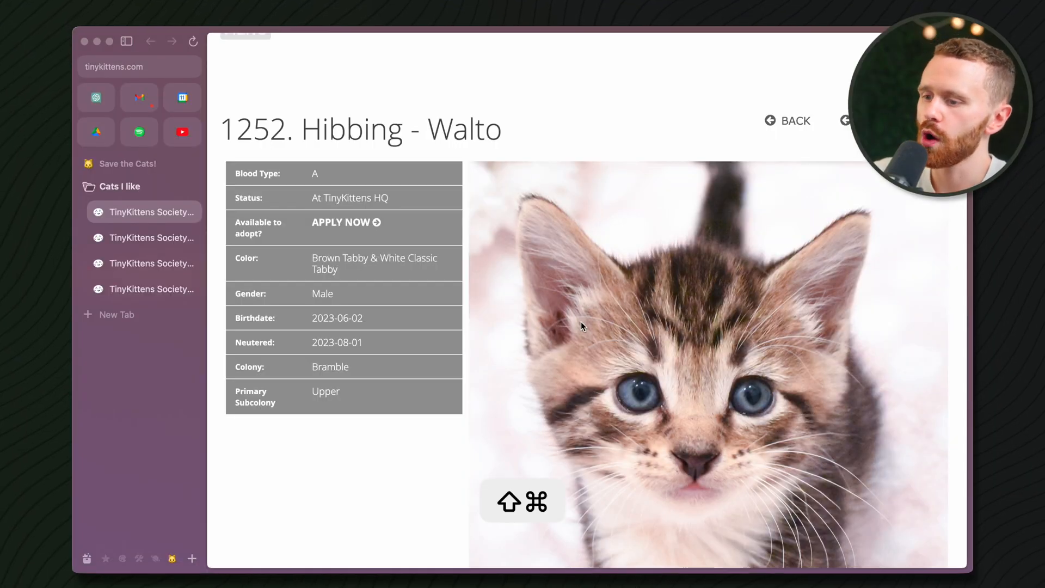
# Step: Copy the page URL, then replace the current address with a 'bengal cat' search
pyautogui.press('cmd+shift+c')
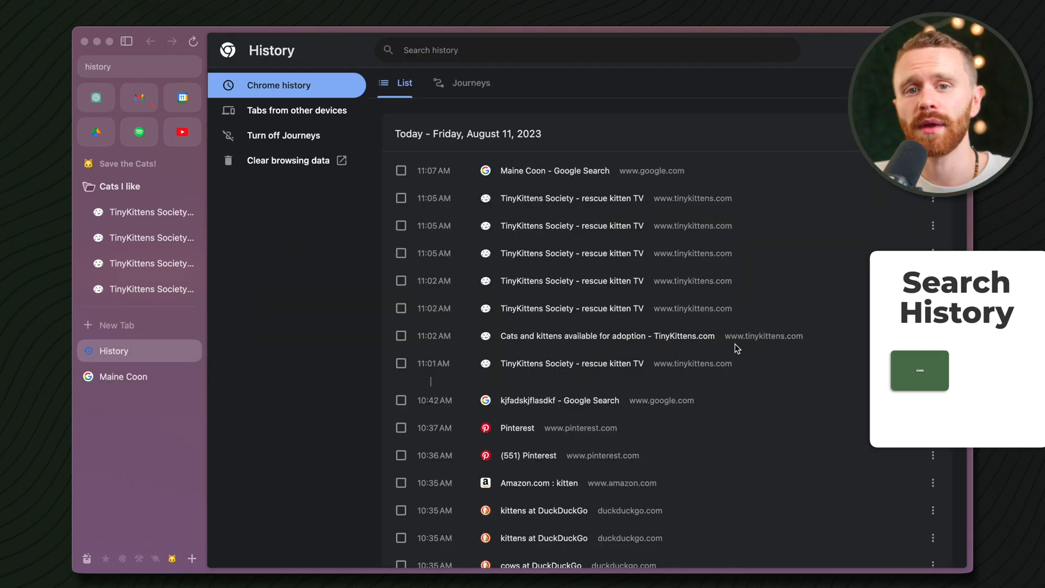
pyautogui.press('cmd+y')
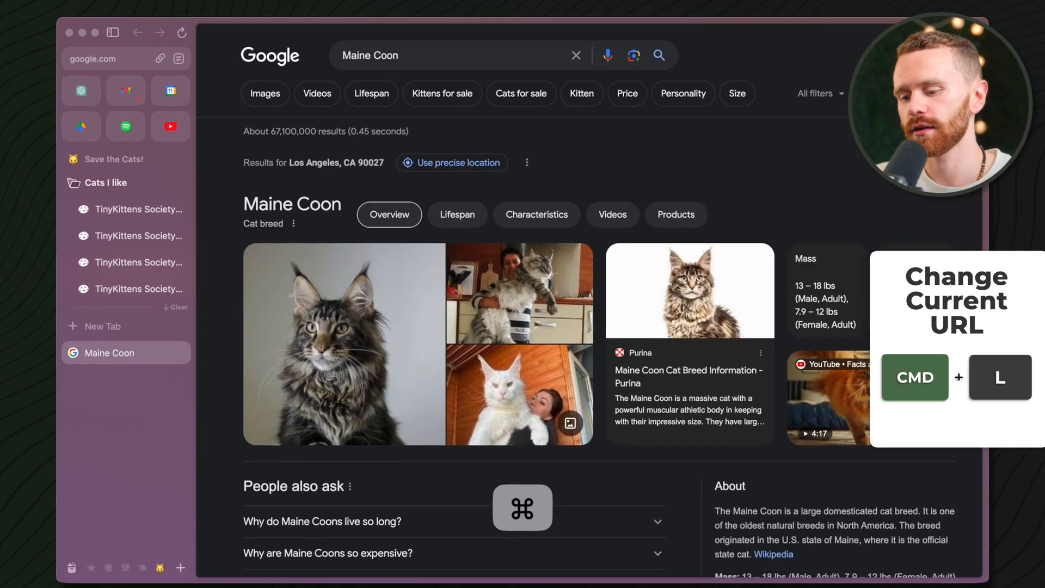
pyautogui.press('cmd+l')
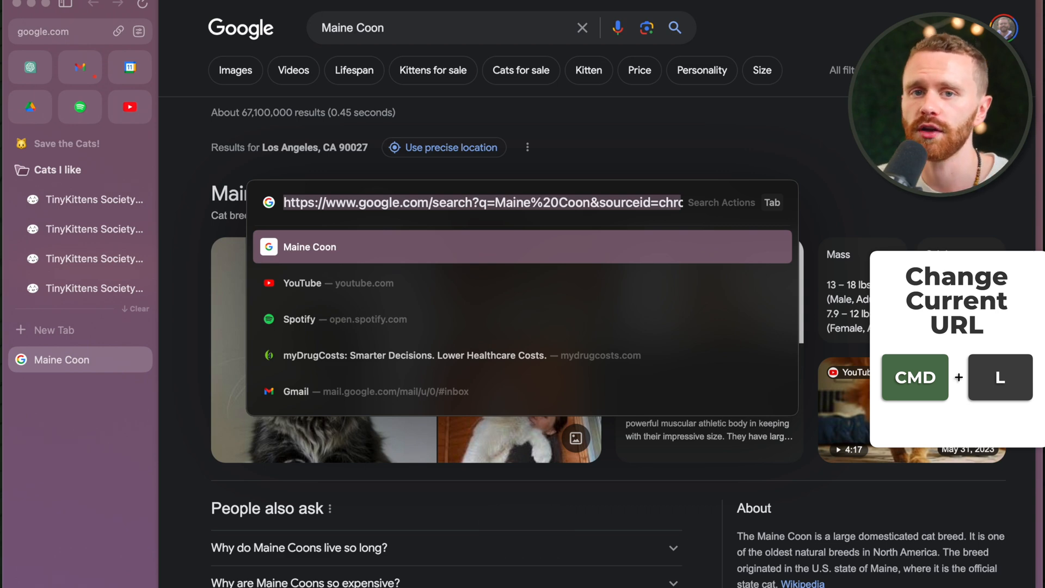
pyautogui.write('bengal')
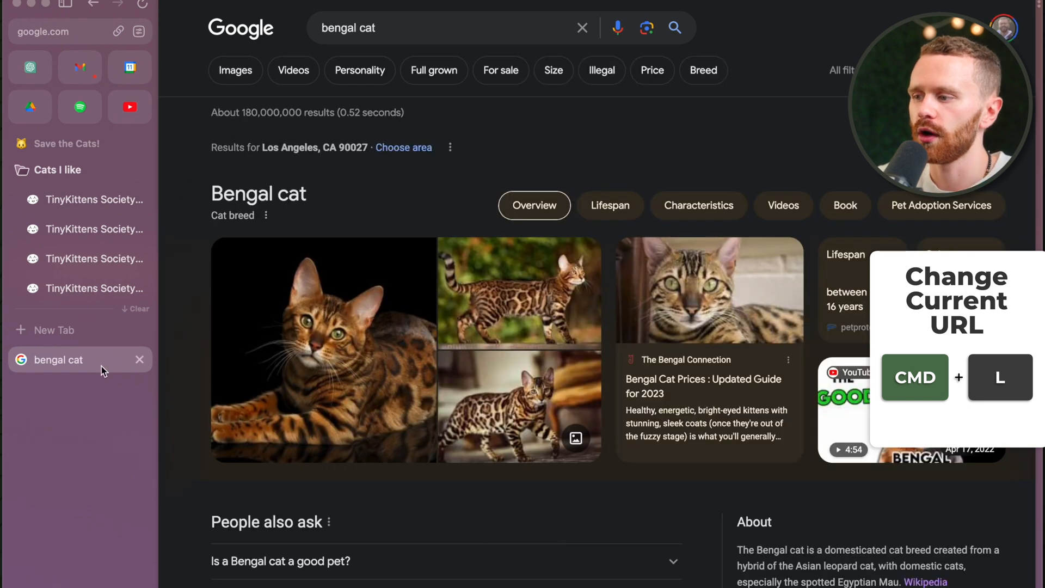
pyautogui.moveTo(289, 264)
pyautogui.write('y')
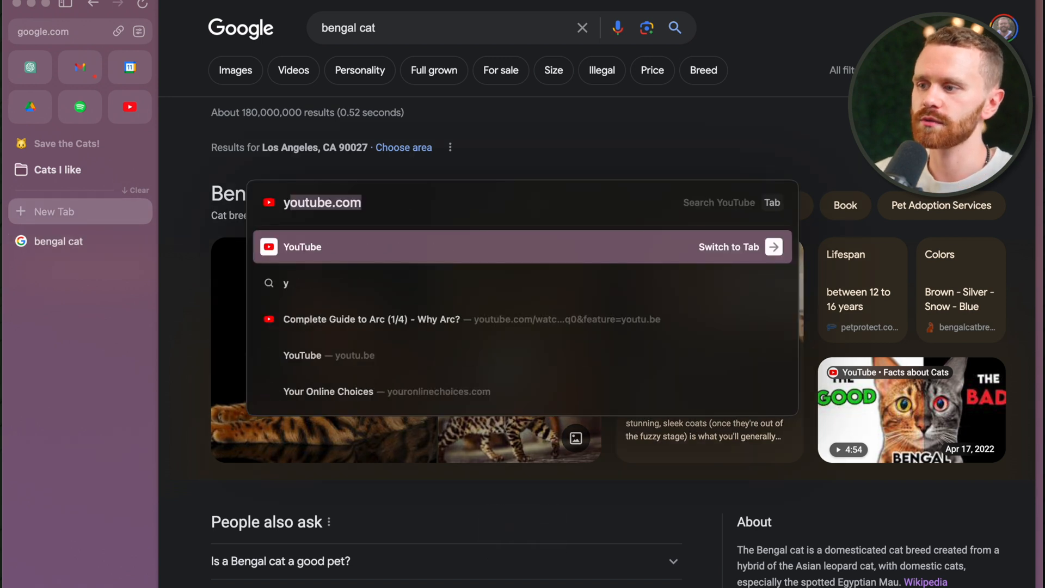
# Step: Start a YouTube-scoped search for 'how to adopt a kitten' in a new tab
pyautogui.write('out')
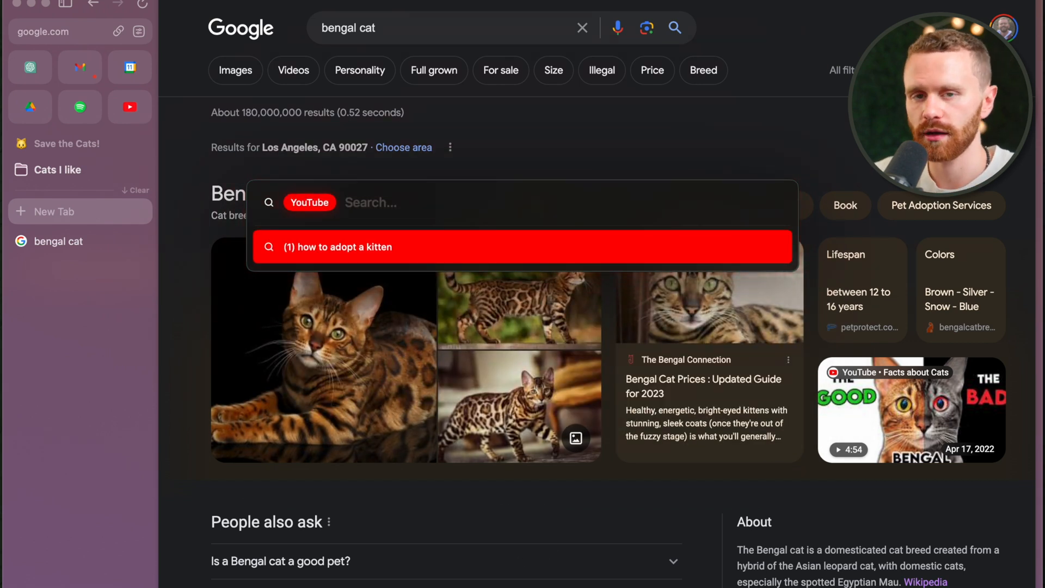
pyautogui.write('how to adopt')
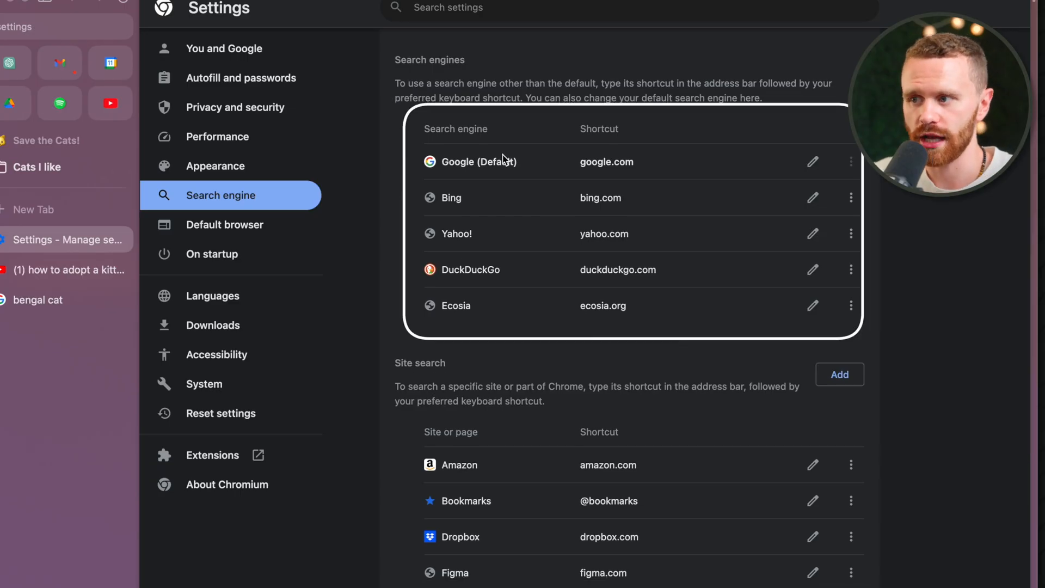
# Step: Select DuckDuckGo in settings, then run a DuckDuckGo-scoped 'kitten' search from a new tab
pyautogui.doubleClick(469, 269)
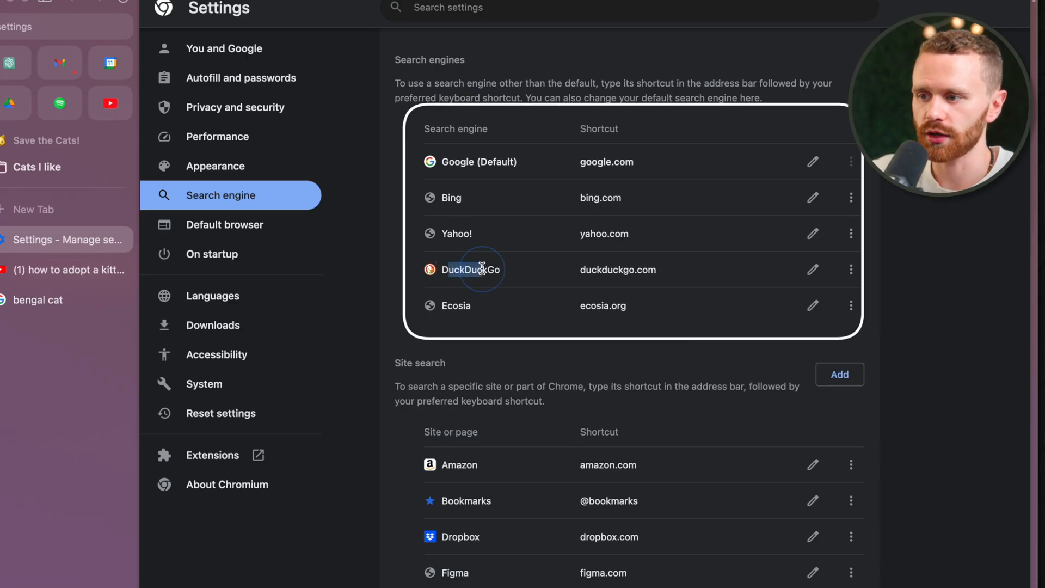
pyautogui.press('cmd+t')
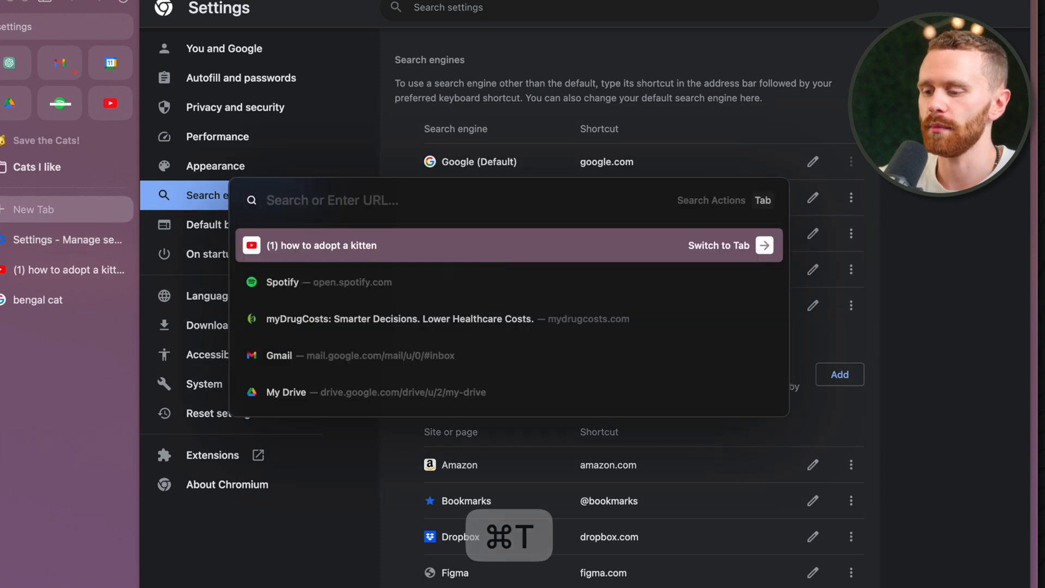
pyautogui.write('duckduckgo.com/?q=kittens')
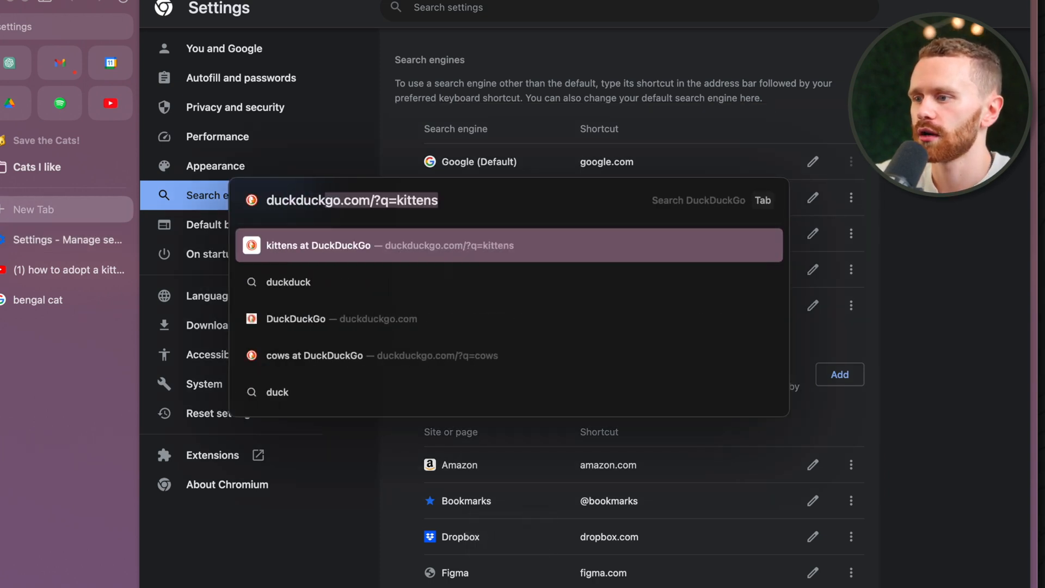
pyautogui.press('Tab')
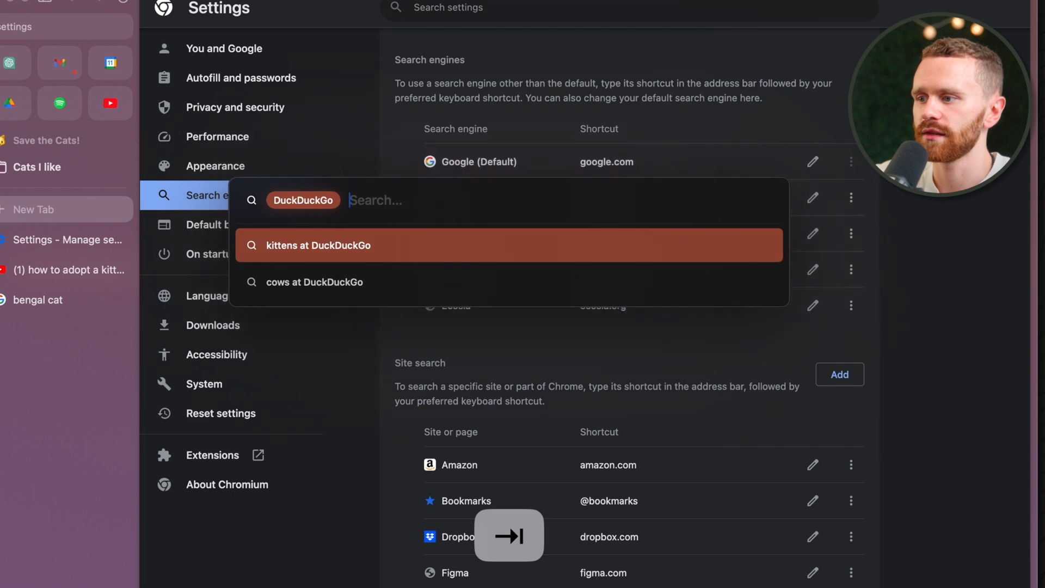
pyautogui.write('kitten')
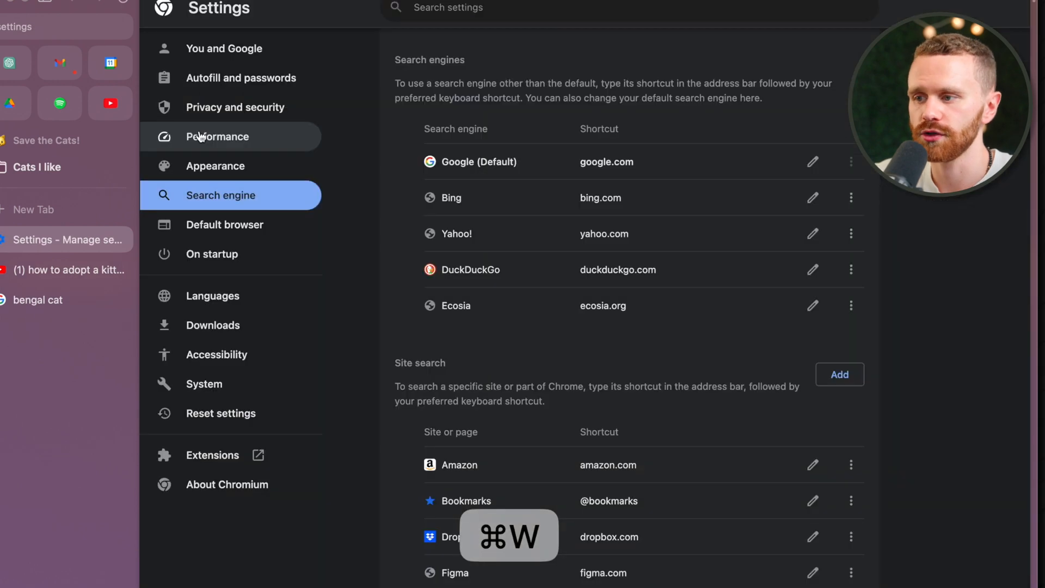
# Step: Add a new site search entry and name it Pintrest
pyautogui.scroll(-3)
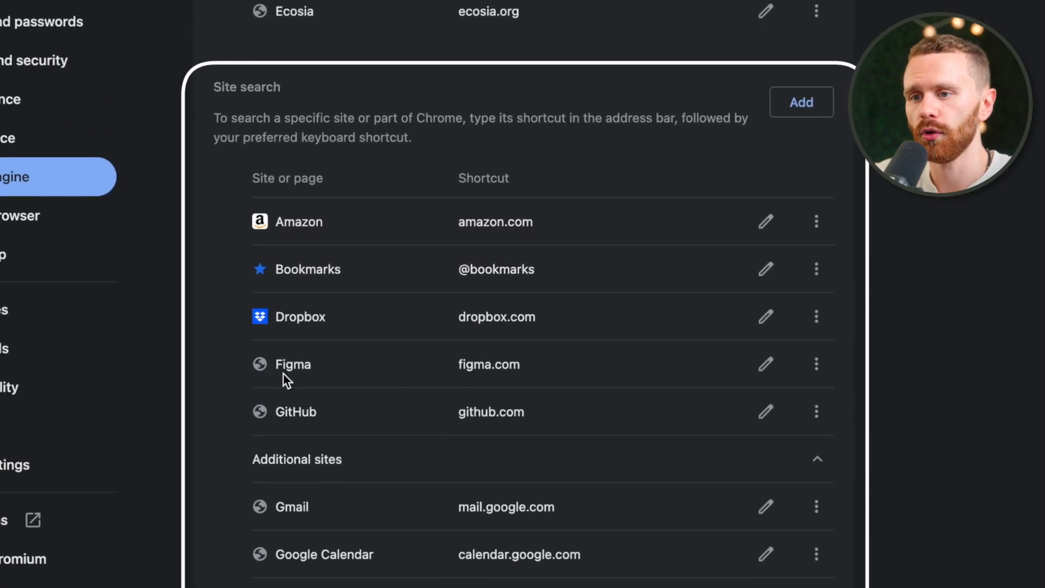
pyautogui.click(802, 103)
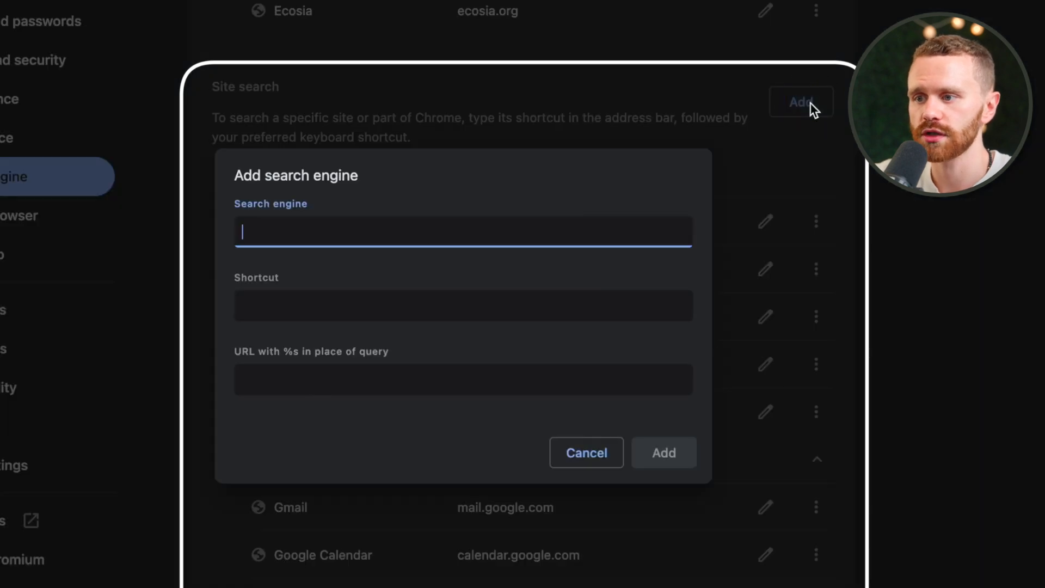
pyautogui.write('Pint')
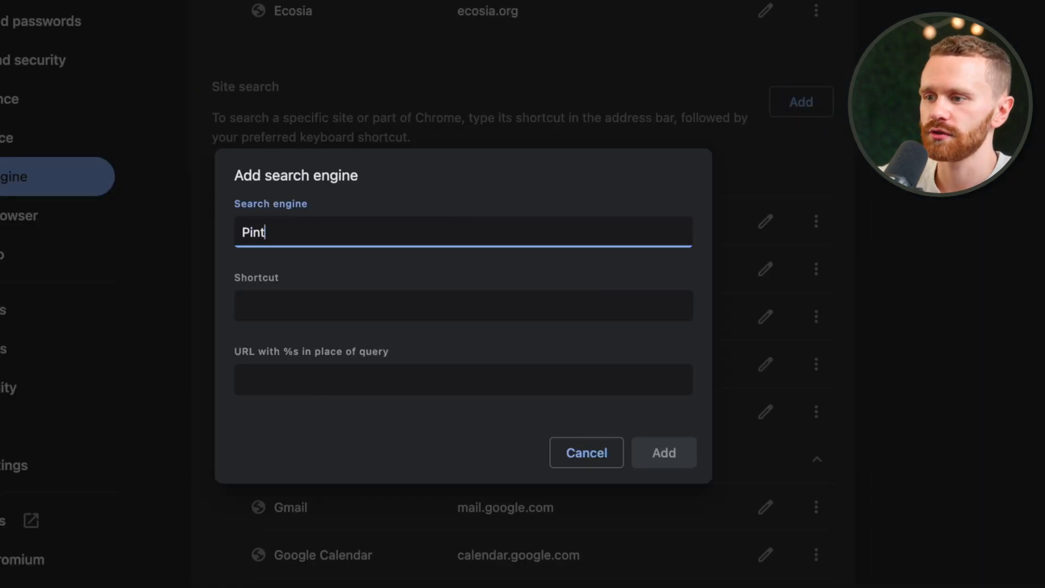
pyautogui.write('rest')
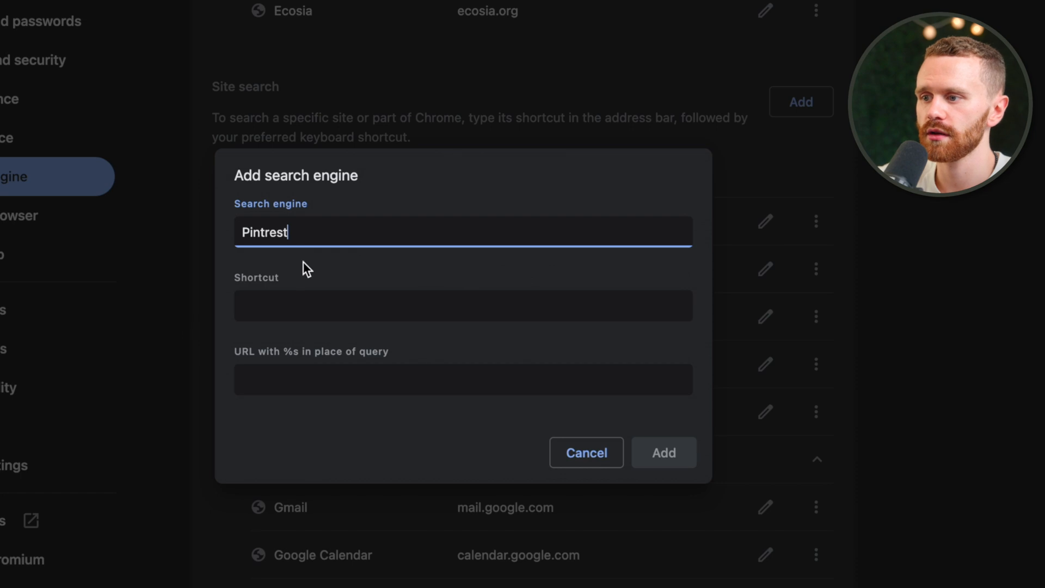
# Step: Give the entry the shortcut Pintrest and move on to its URL field
pyautogui.click(462, 305)
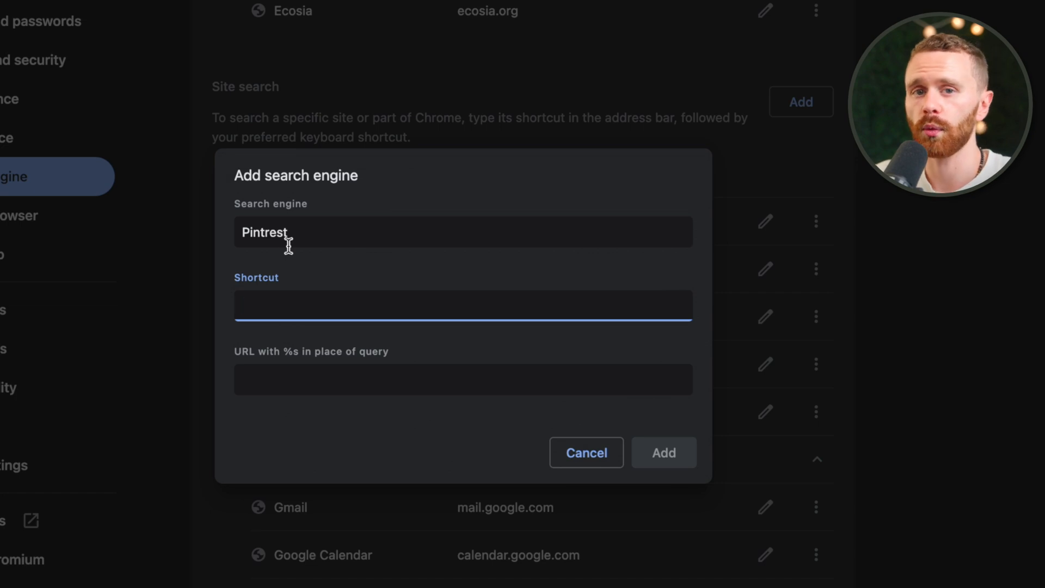
pyautogui.write('P')
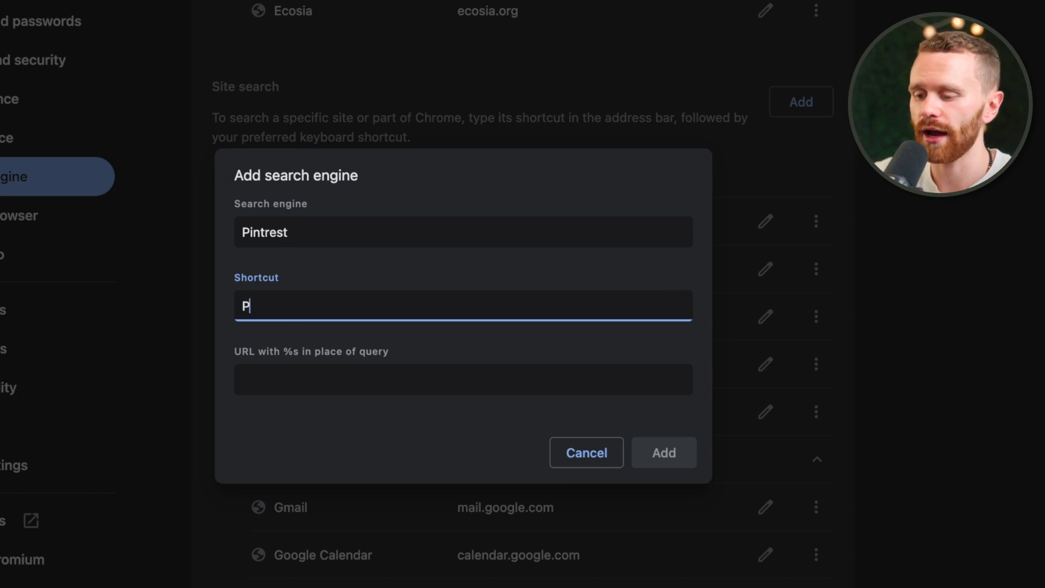
pyautogui.write('intrest')
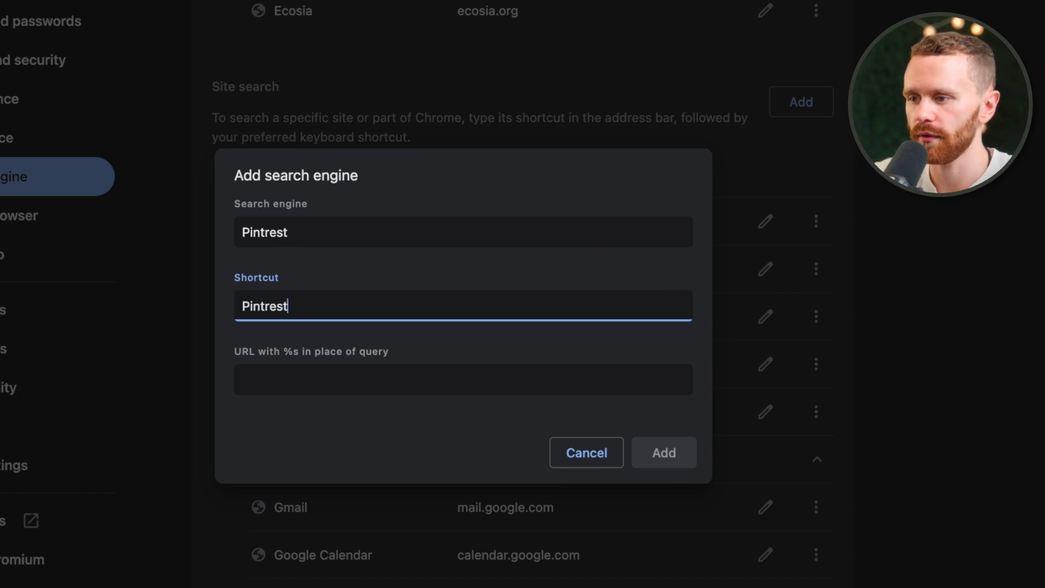
pyautogui.click(463, 379)
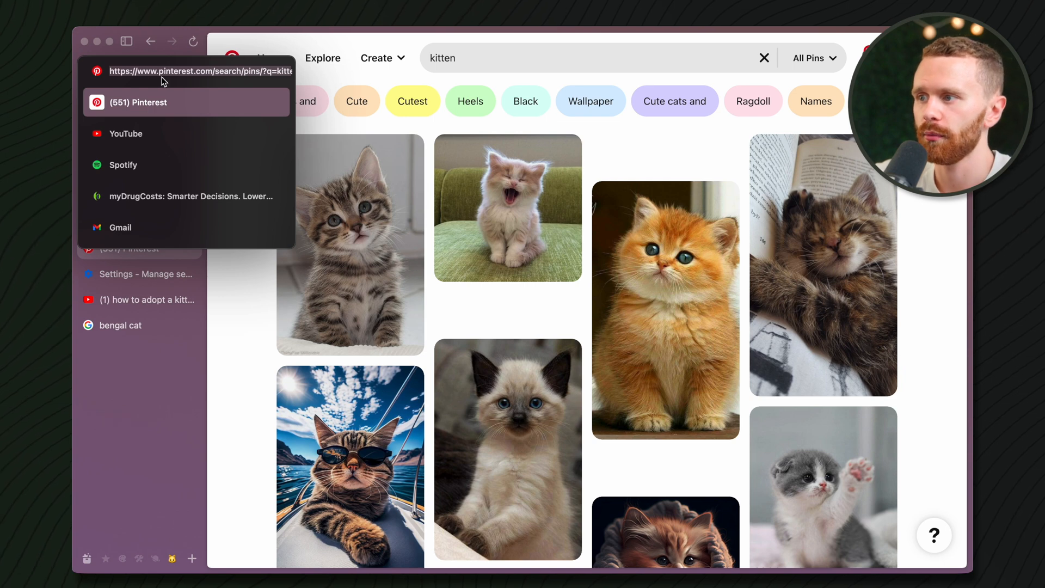
pyautogui.moveTo(211, 91)
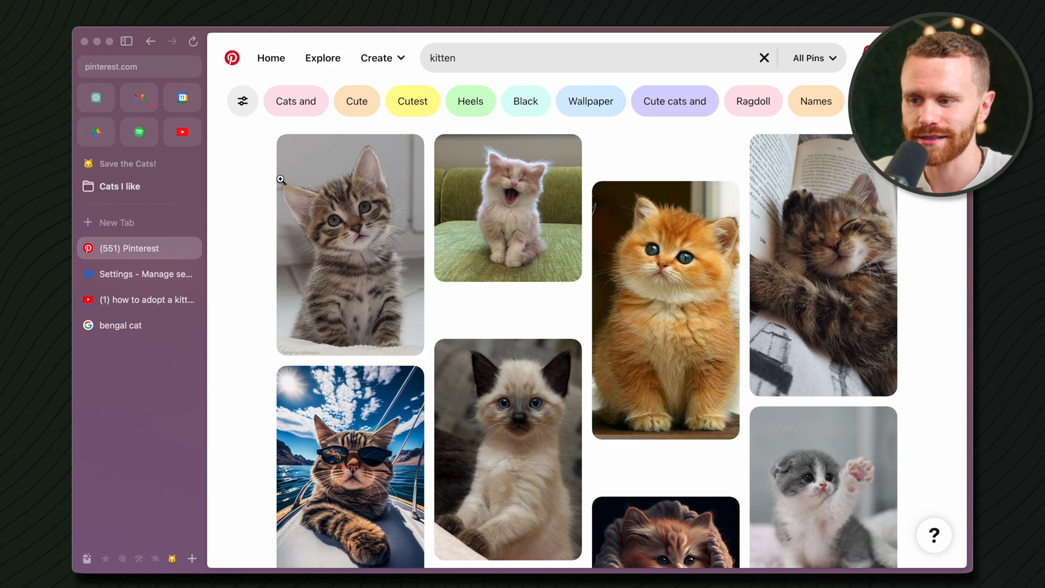
# Step: Enter the Pinterest pins search address, replace 'kitten' with %s, and add the Pintrest site search
pyautogui.click(138, 275)
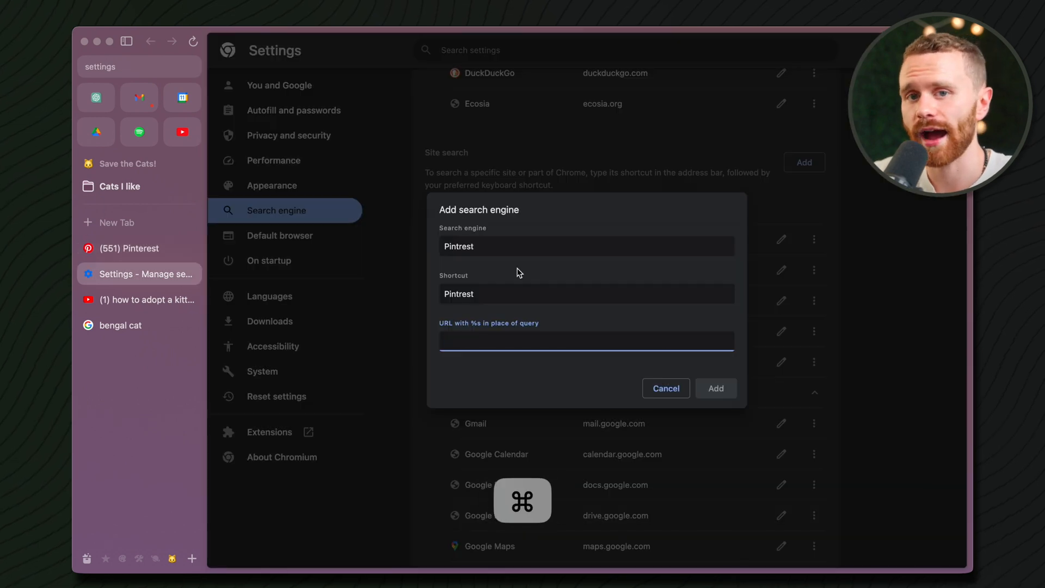
pyautogui.write('https://www.pinterest.com/search/pins/?q=kitten&rs=typed')
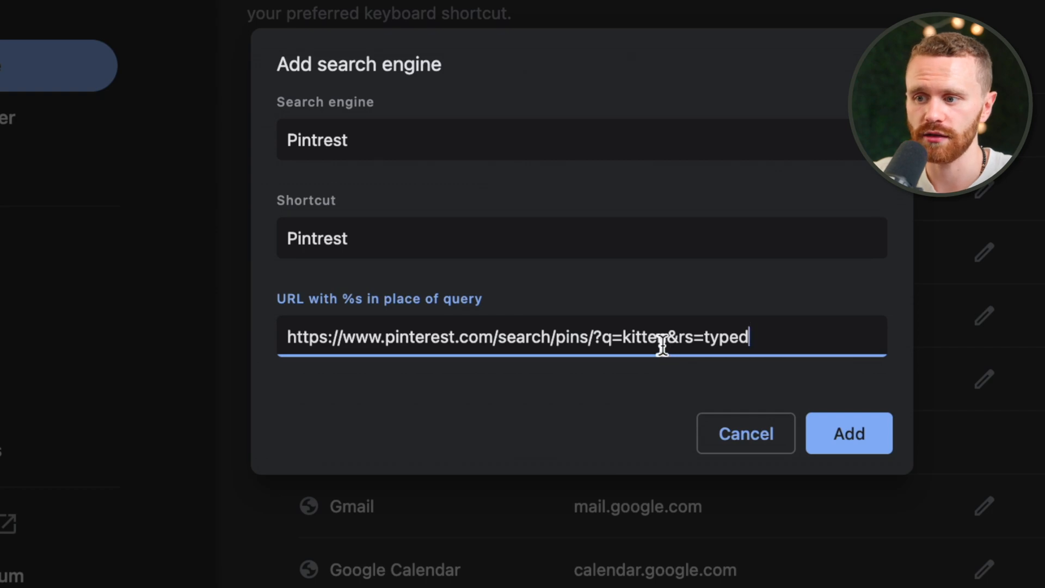
pyautogui.doubleClick(643, 337)
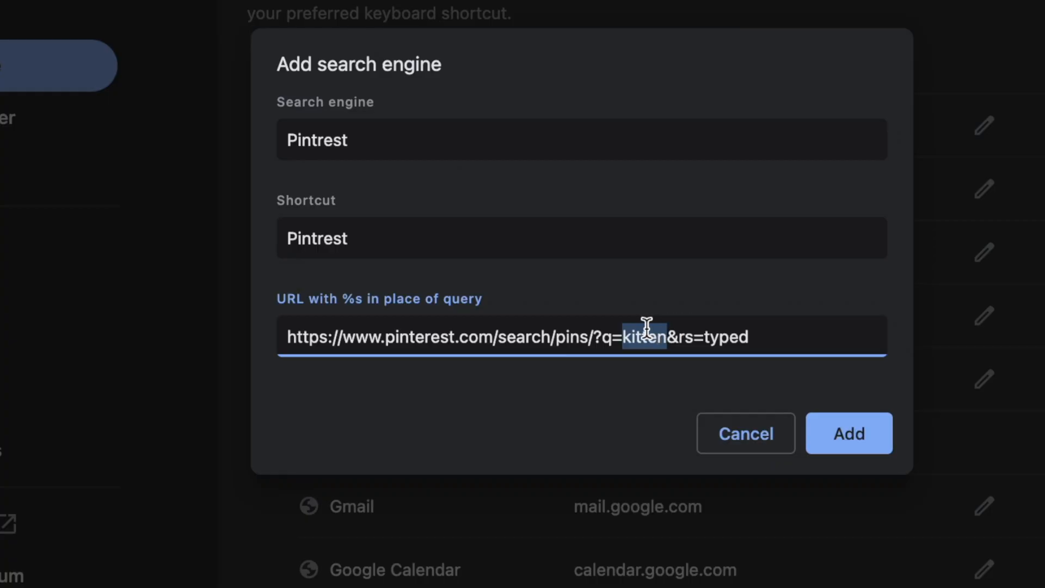
pyautogui.write('%s')
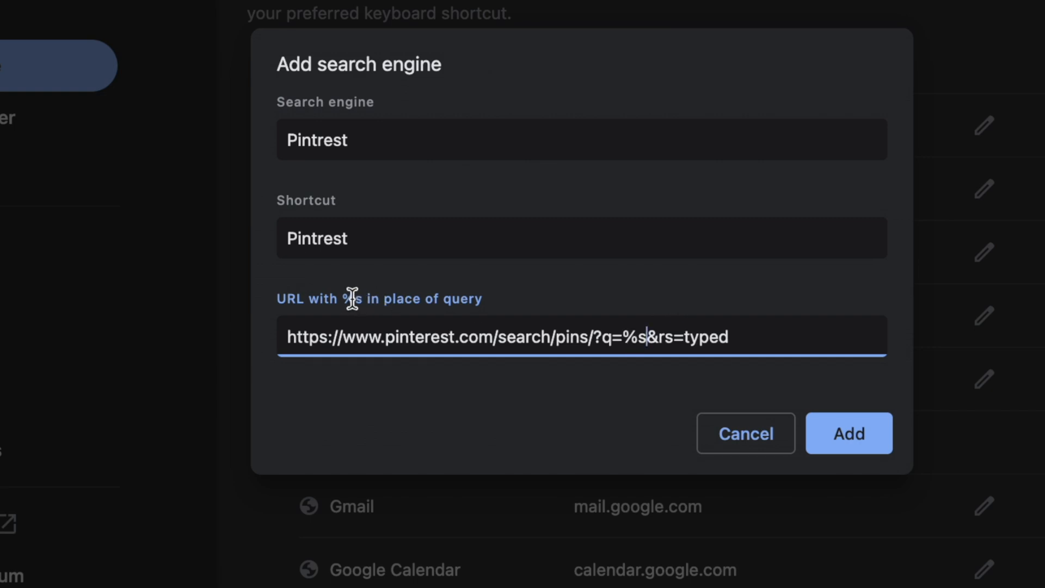
pyautogui.click(850, 433)
pyautogui.write('pin')
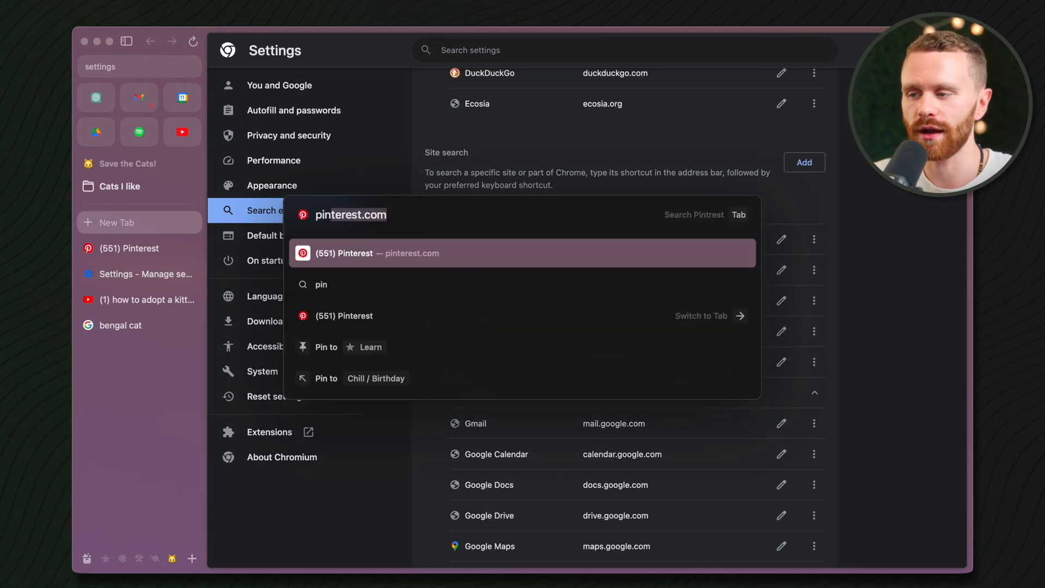
# Step: Search 'kitt' through the new Pintrest site search in the command bar
pyautogui.write('kitt')
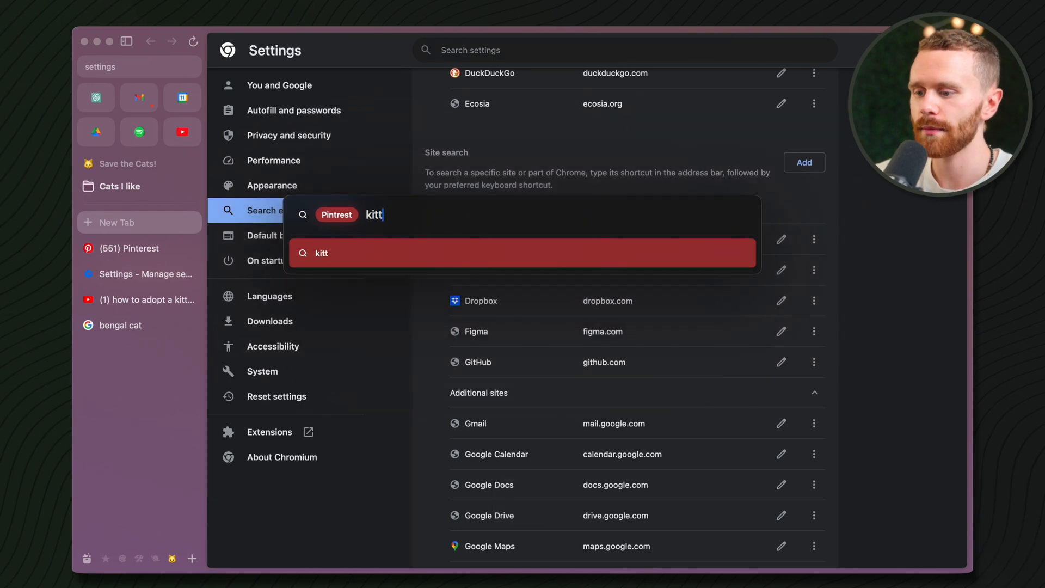